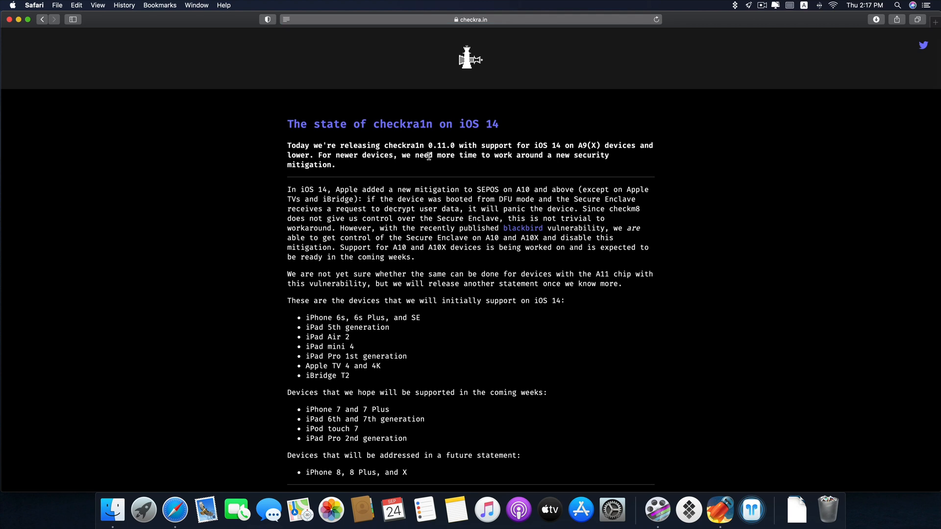
{"action": "scroll", "scroll_direction": "down", "scroll_amount": 3}
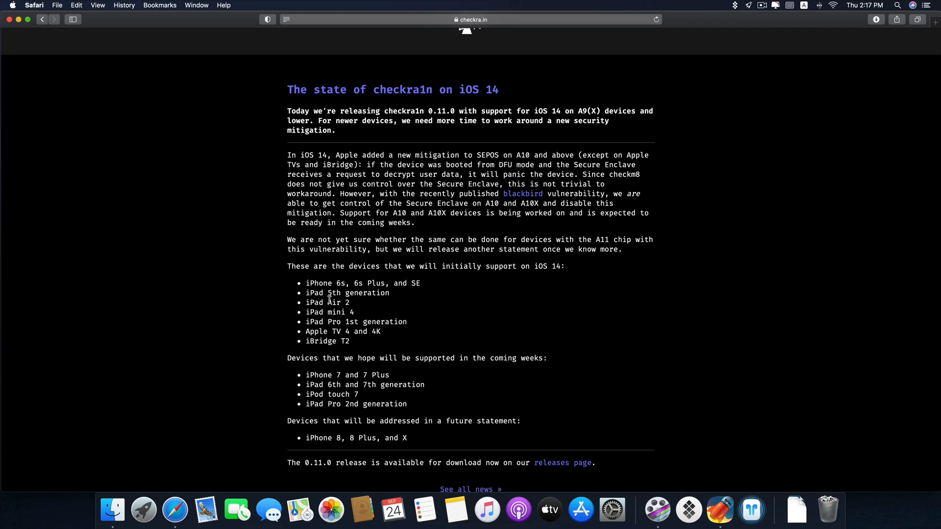
{"action": "mouse_move", "coordinate": [368, 308]}
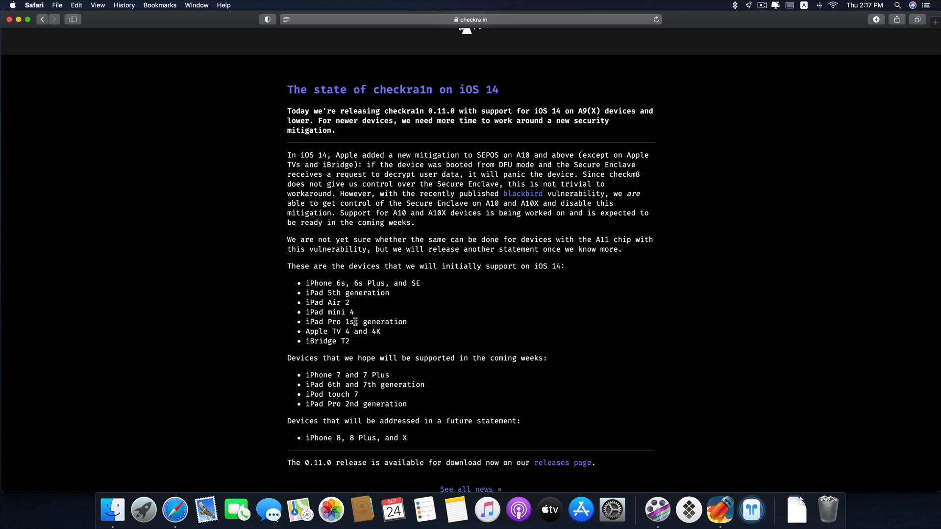
{"action": "mouse_move", "coordinate": [361, 342]}
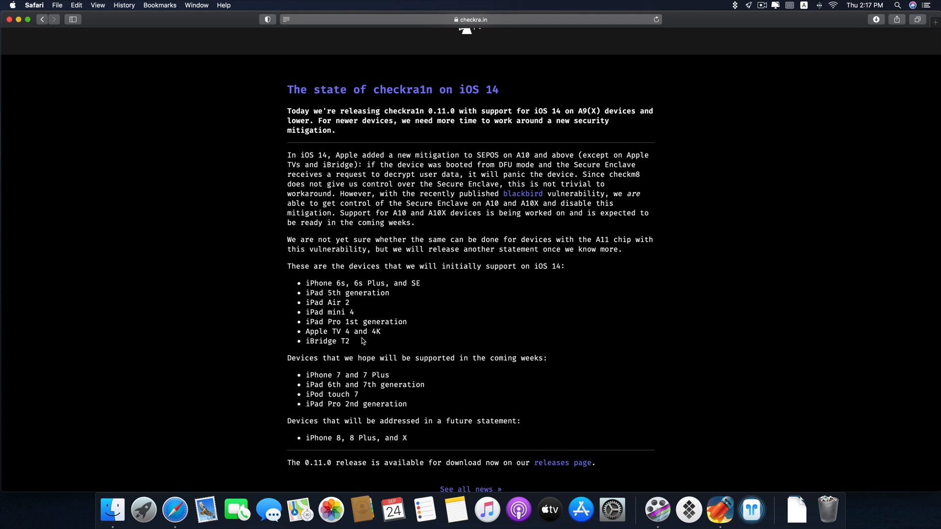
{"action": "scroll", "scroll_direction": "down", "scroll_amount": 3}
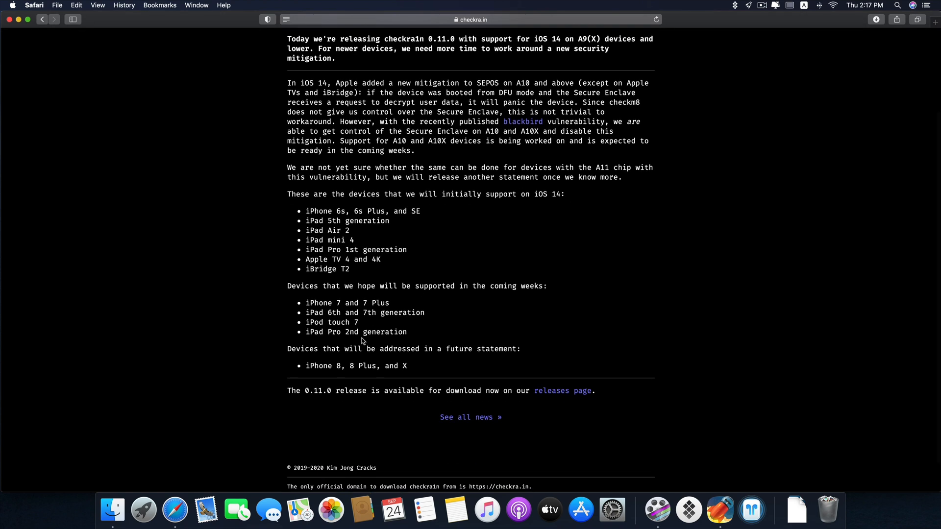